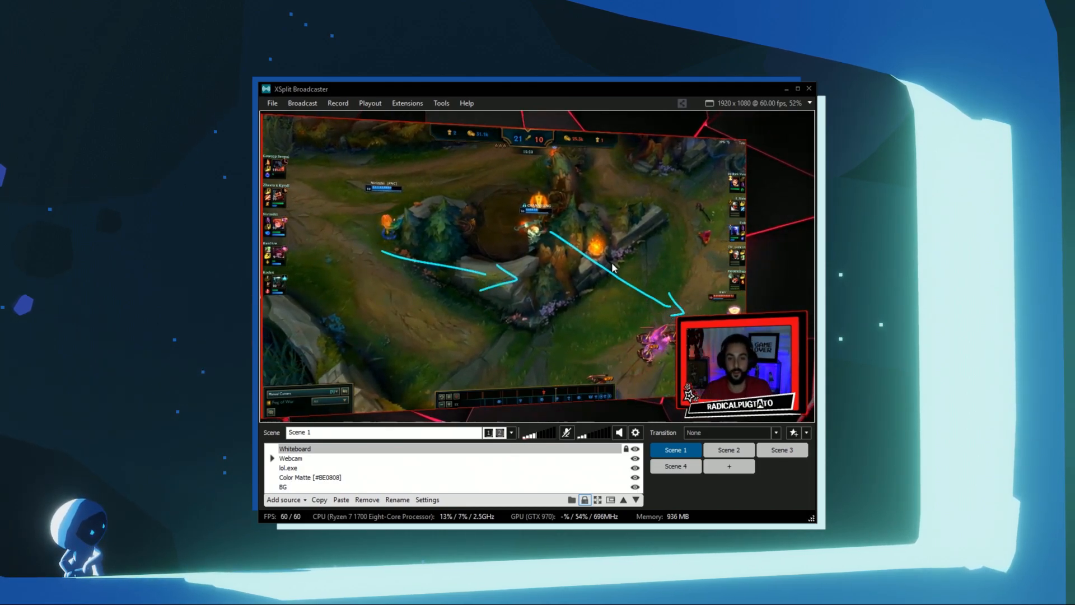
# - Add a Whiteboard source from the extra source types and set its pen size to Thick
pyautogui.click(285, 499)
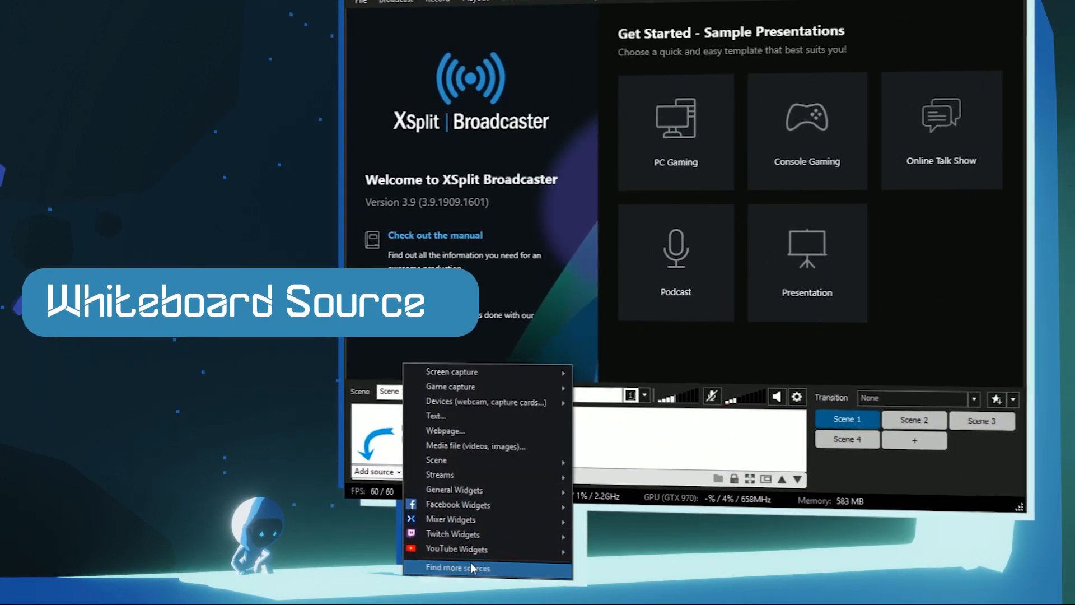
pyautogui.click(458, 568)
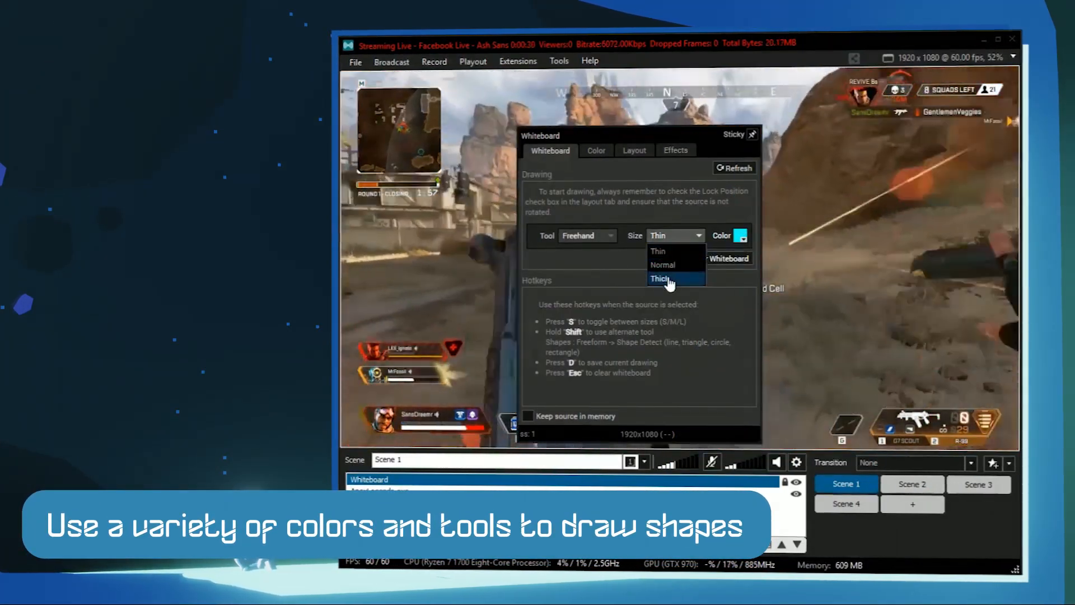
pyautogui.click(660, 277)
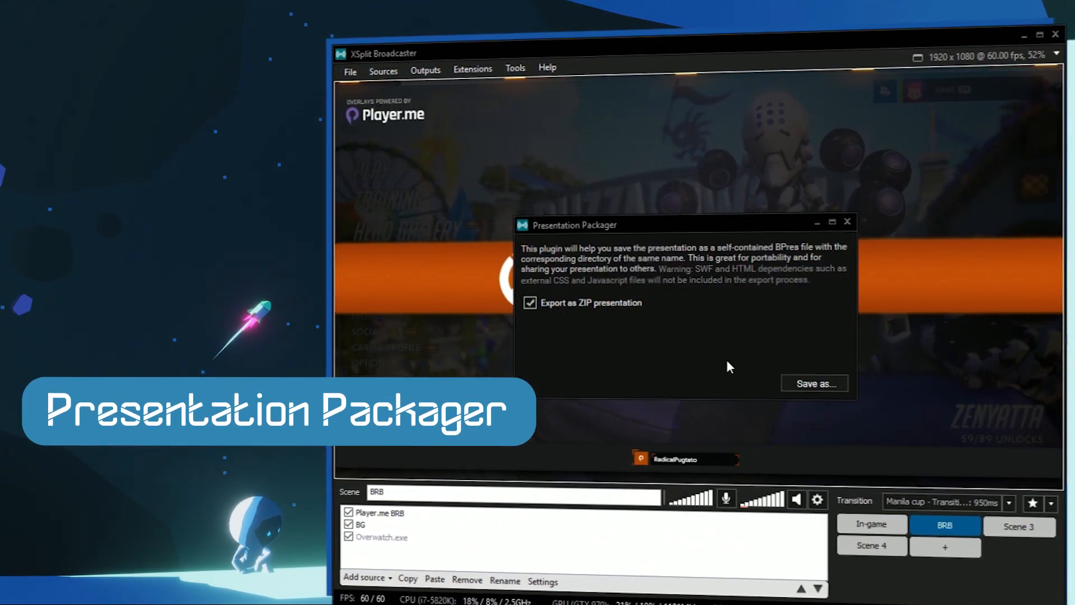
# - Export the presentation as a ZIP, then begin loading it on another PC
pyautogui.click(814, 383)
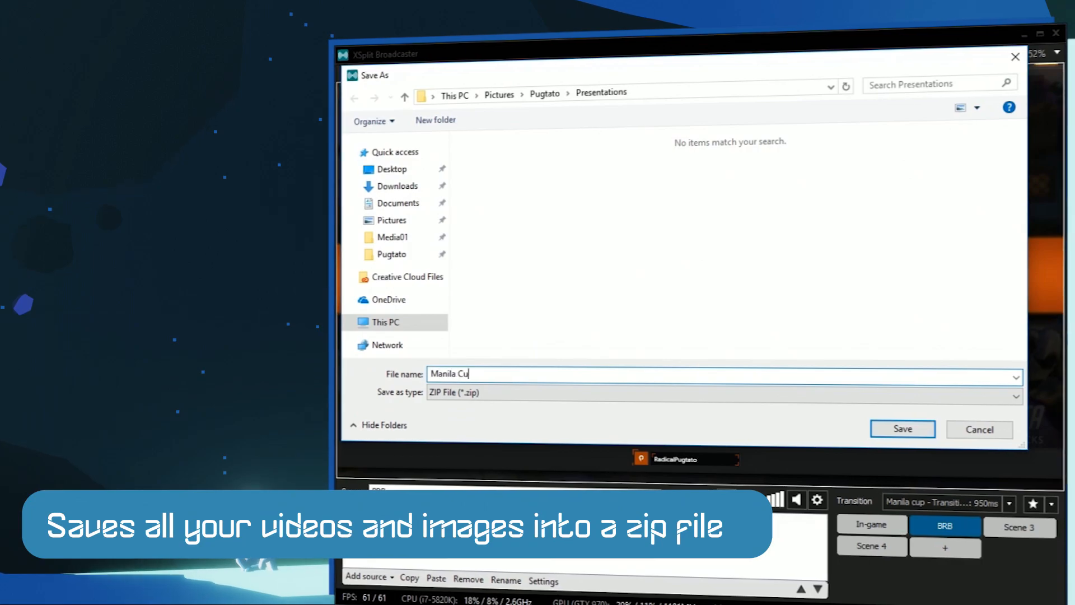
pyautogui.click(902, 429)
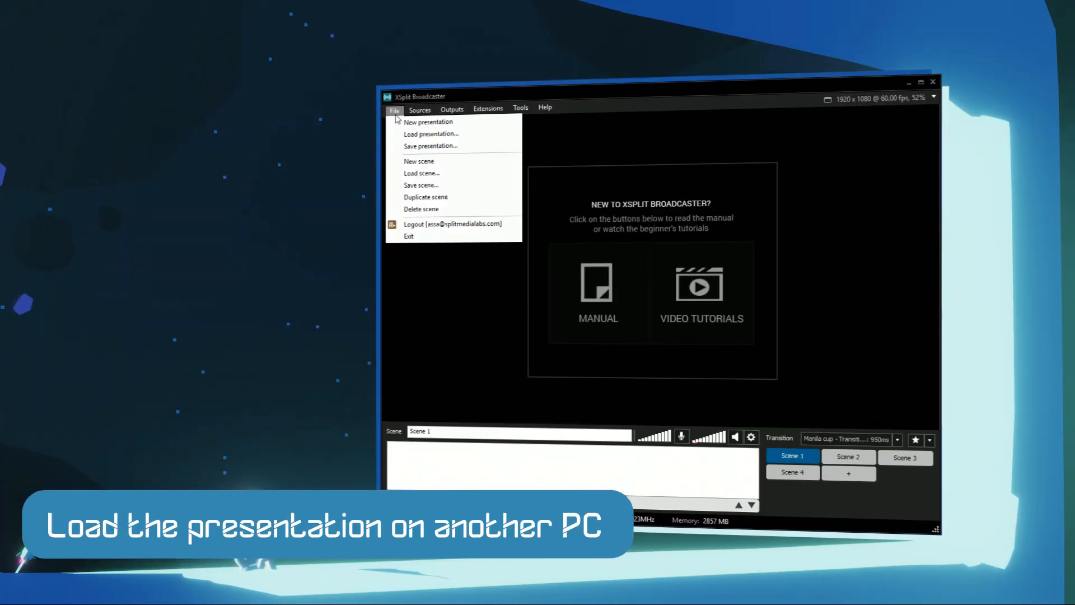
pyautogui.click(431, 134)
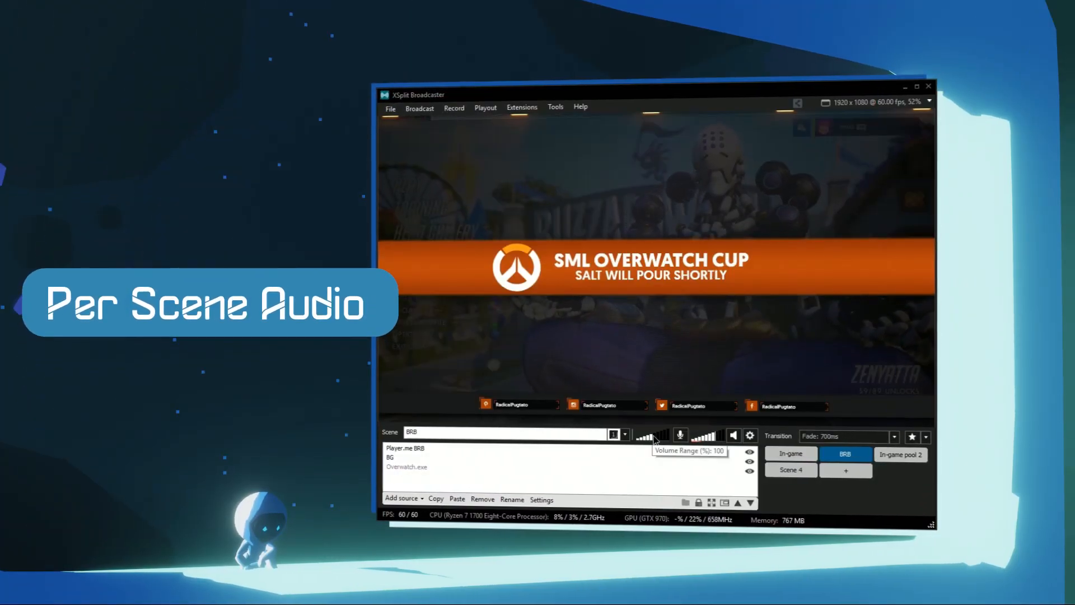
# - Add the In-game scene to Per Scene Audio, adjust its microphone level, and preview crossfade
pyautogui.click(789, 453)
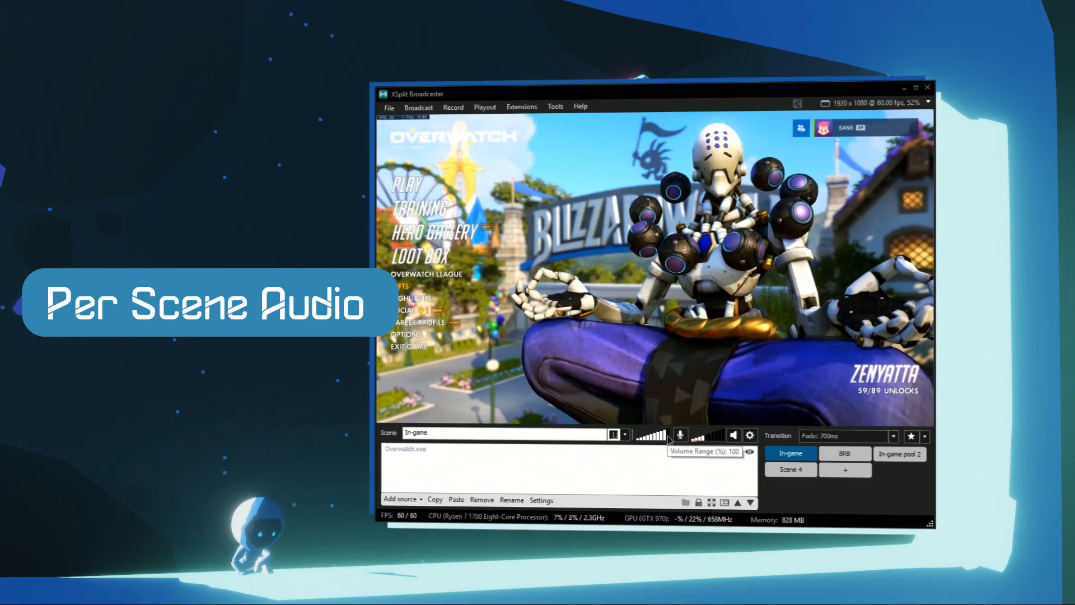
pyautogui.click(900, 453)
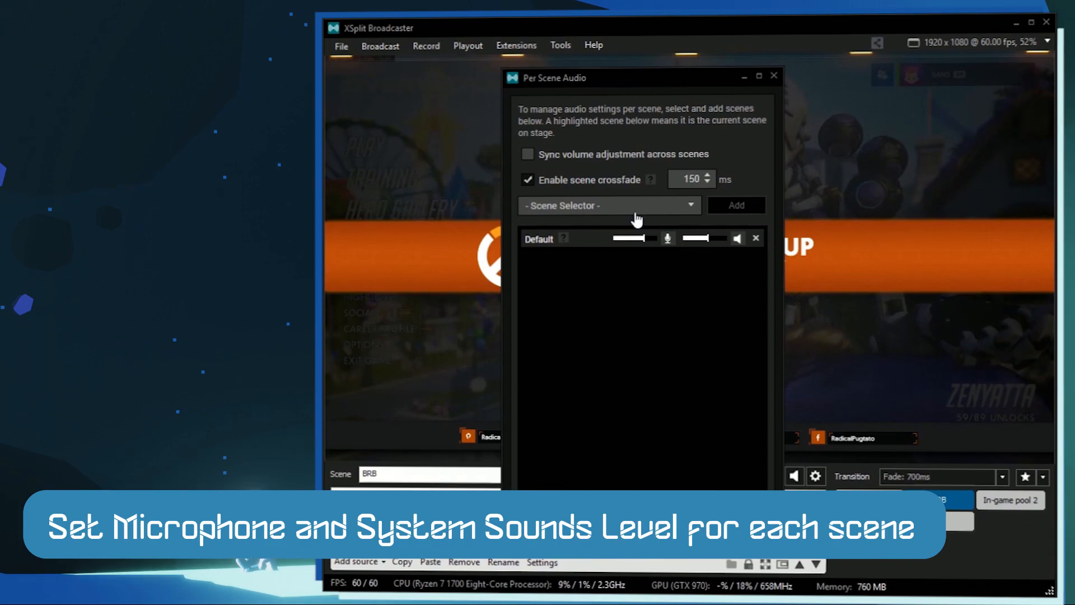
pyautogui.click(734, 205)
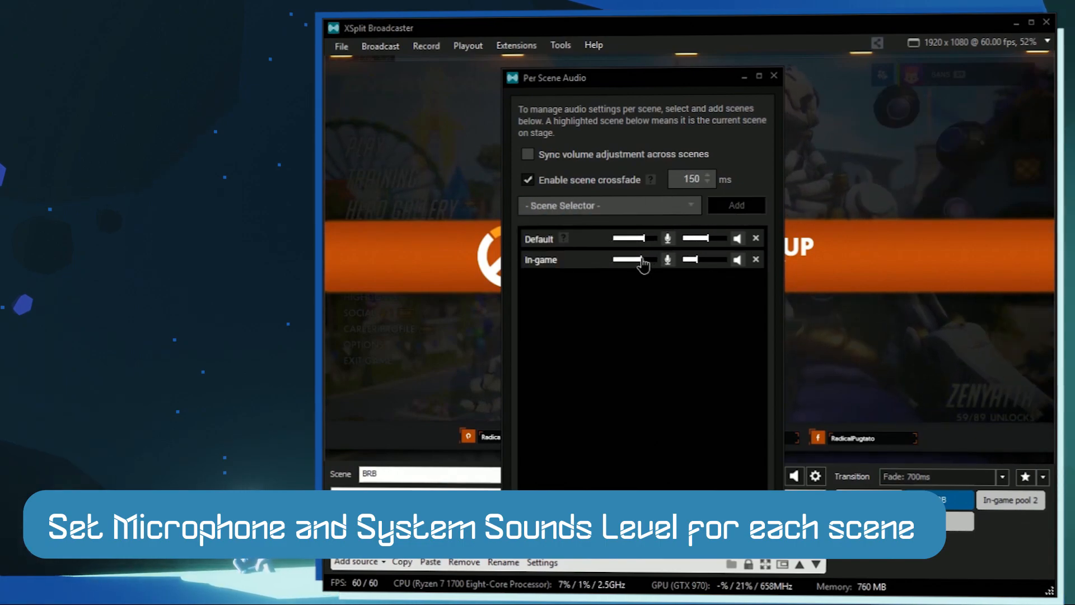
pyautogui.click(608, 205)
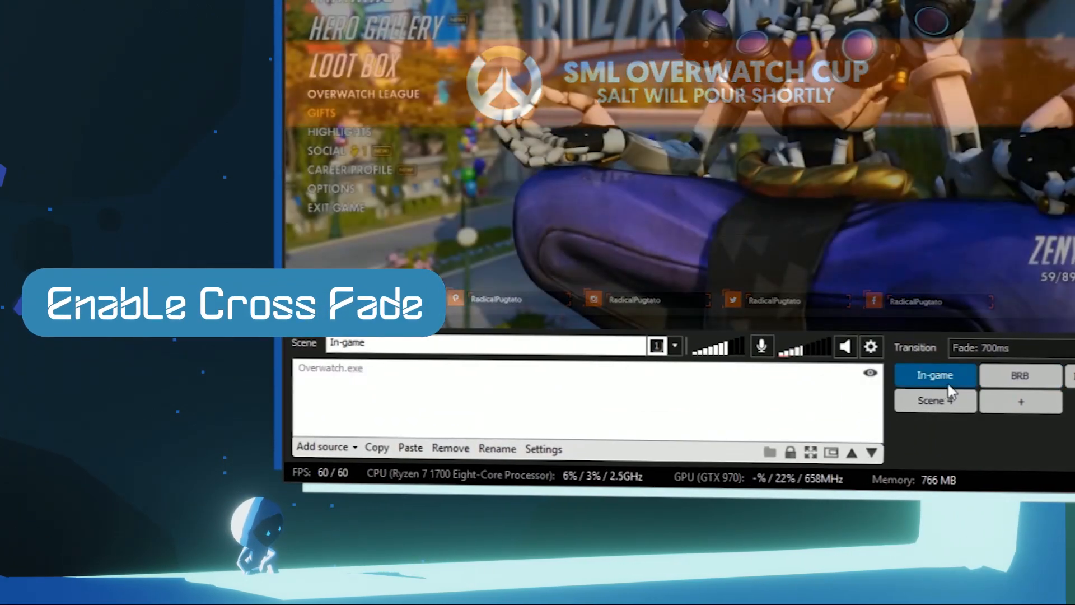
pyautogui.click(1019, 375)
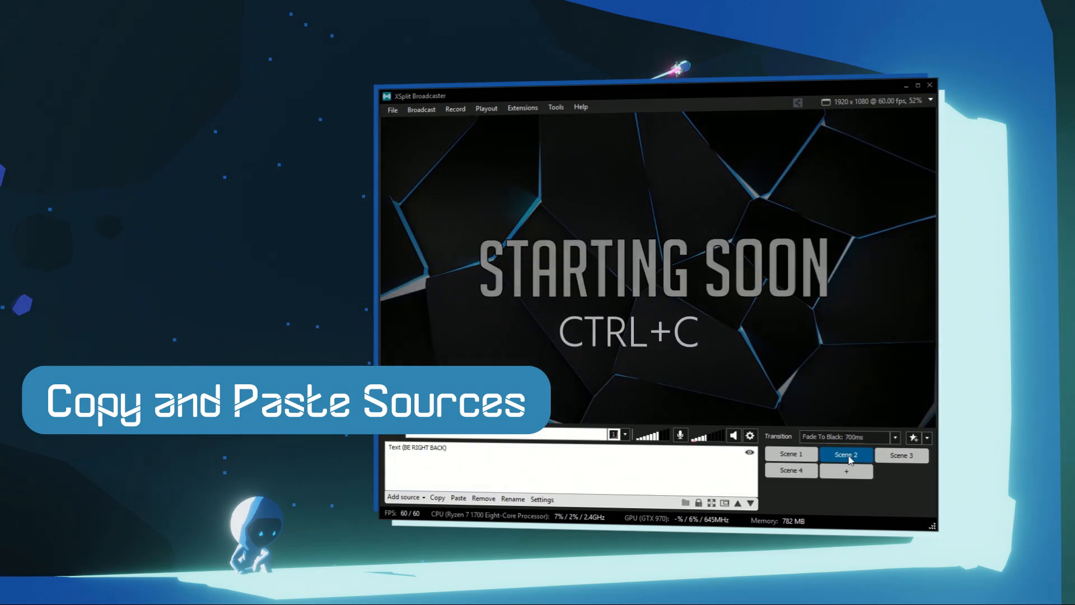
# - Paste Background loop.mp4 into Scene 2 as a linked source and compare scenes
pyautogui.click(458, 499)
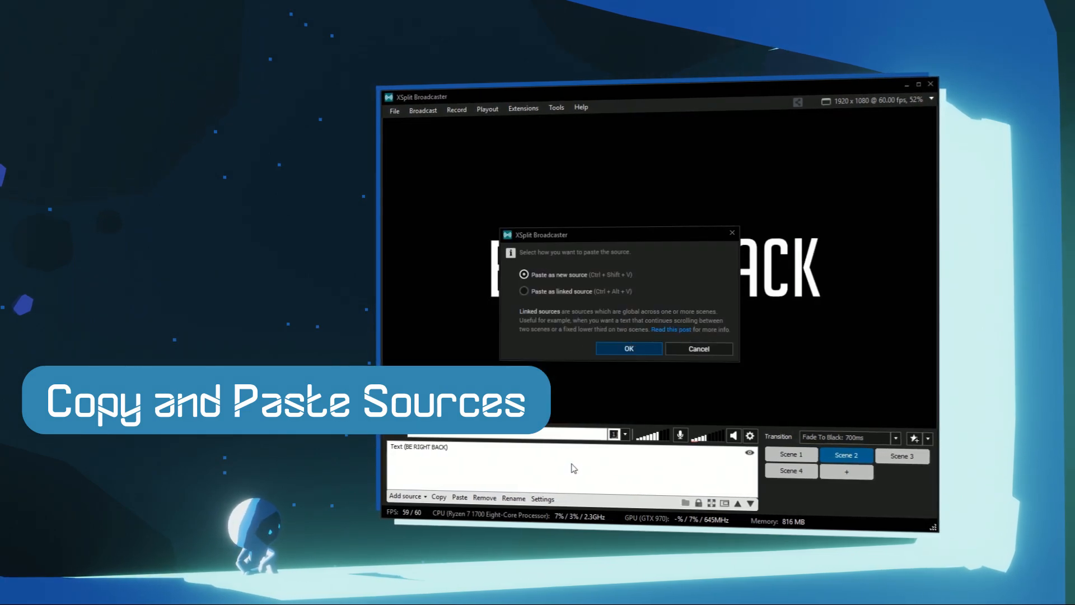
pyautogui.click(626, 348)
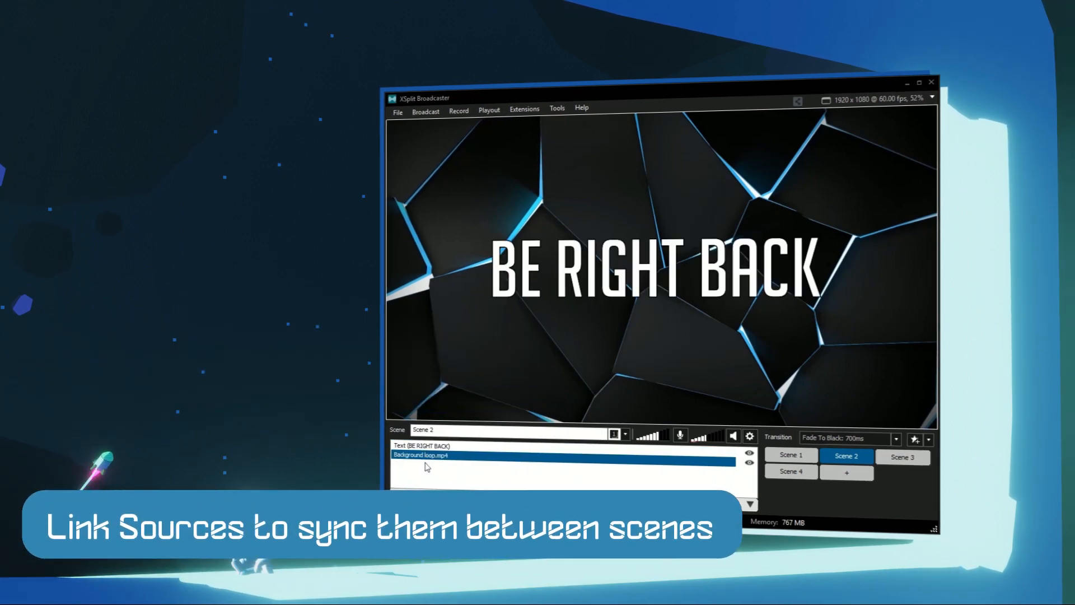
pyautogui.click(790, 455)
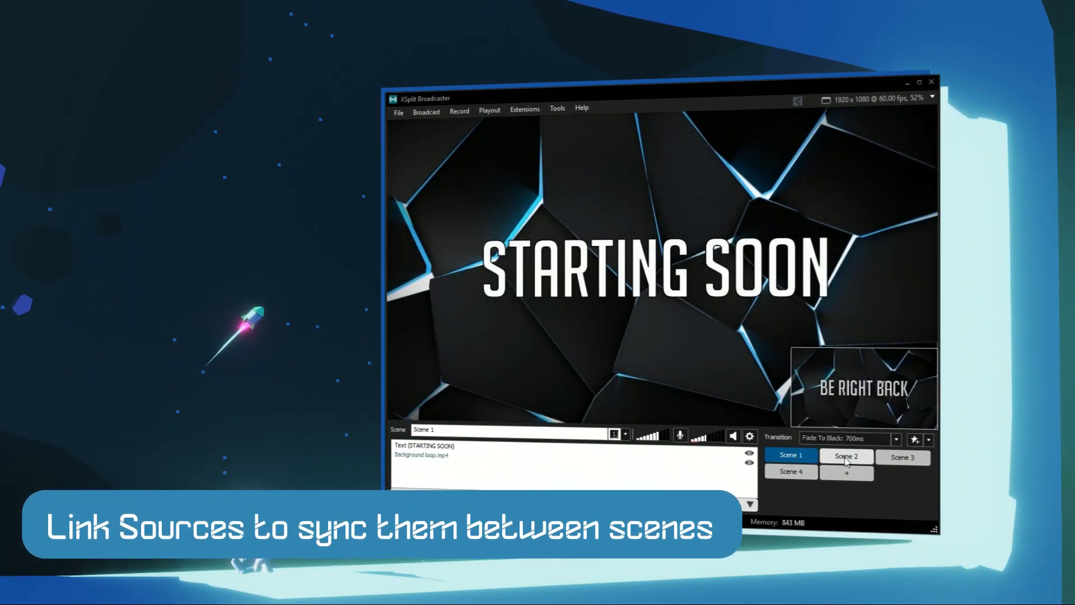
pyautogui.click(846, 456)
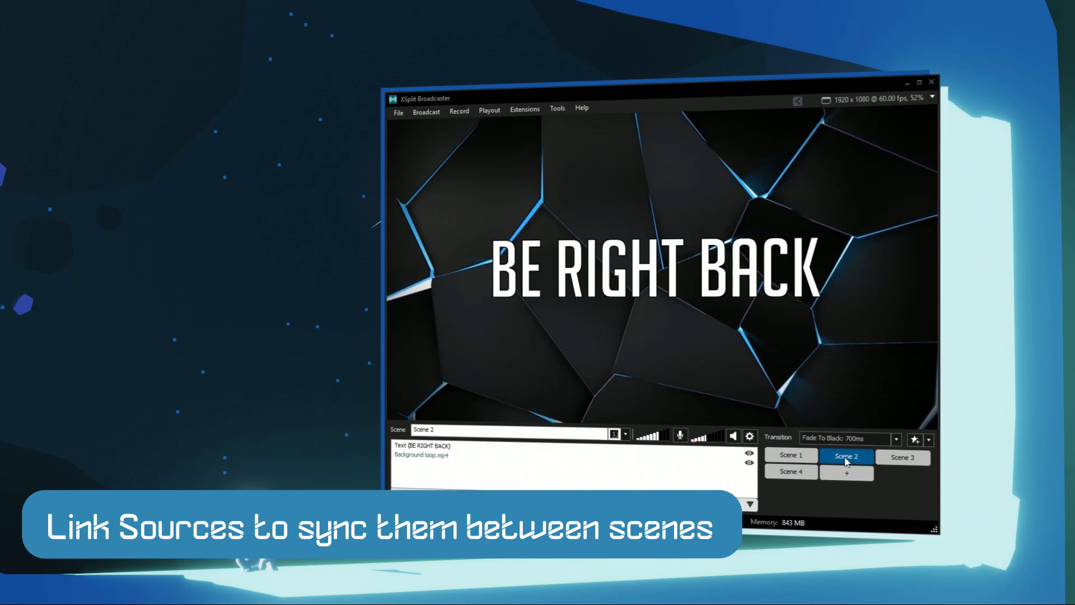
pyautogui.click(790, 455)
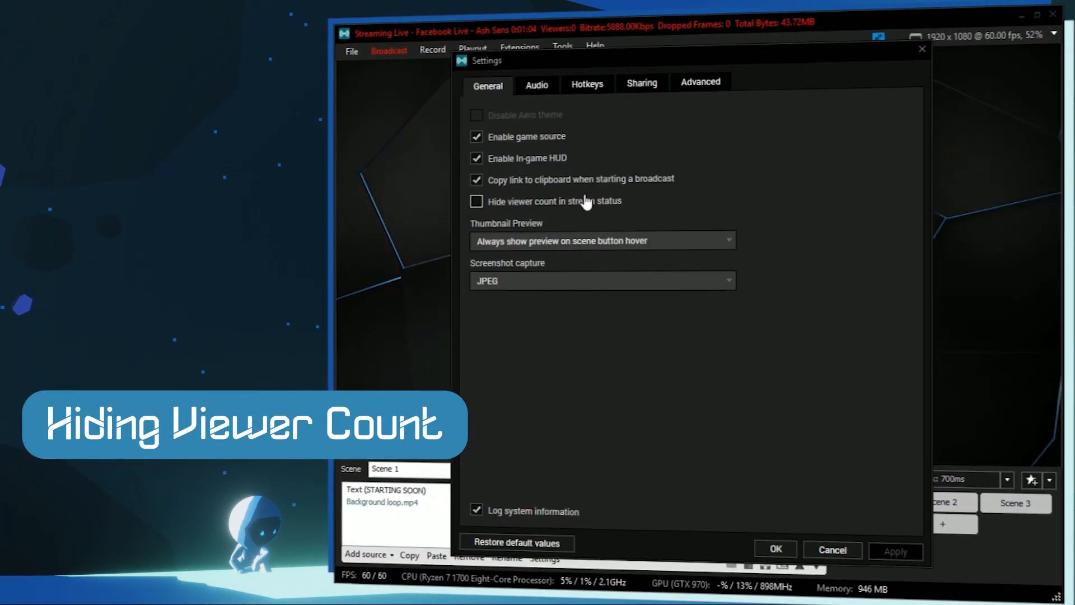
# - Tick Hide viewer count in stream status and open the File menu for My Recordings
pyautogui.click(774, 549)
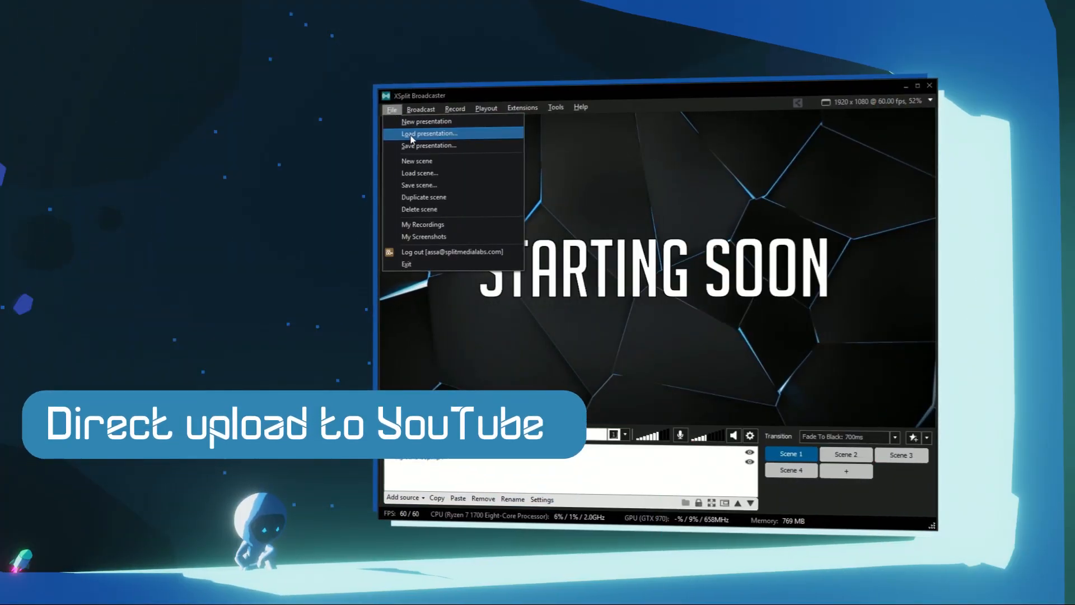
pyautogui.click(422, 224)
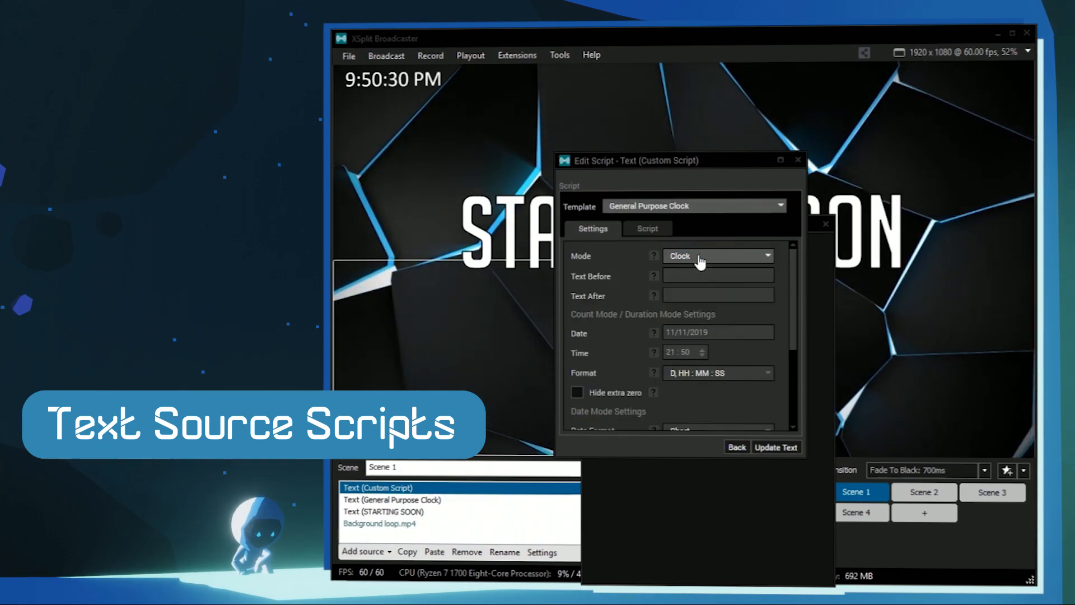
# - Apply the General Purpose Clock script to the text, then choose Load Text from Local File
pyautogui.scroll(-3)
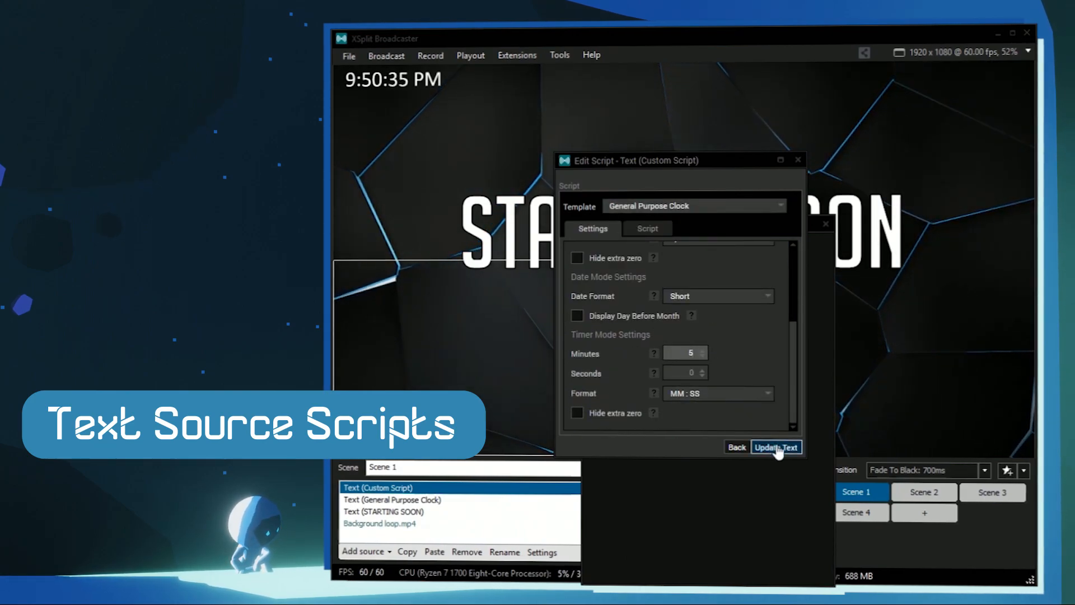
pyautogui.click(776, 446)
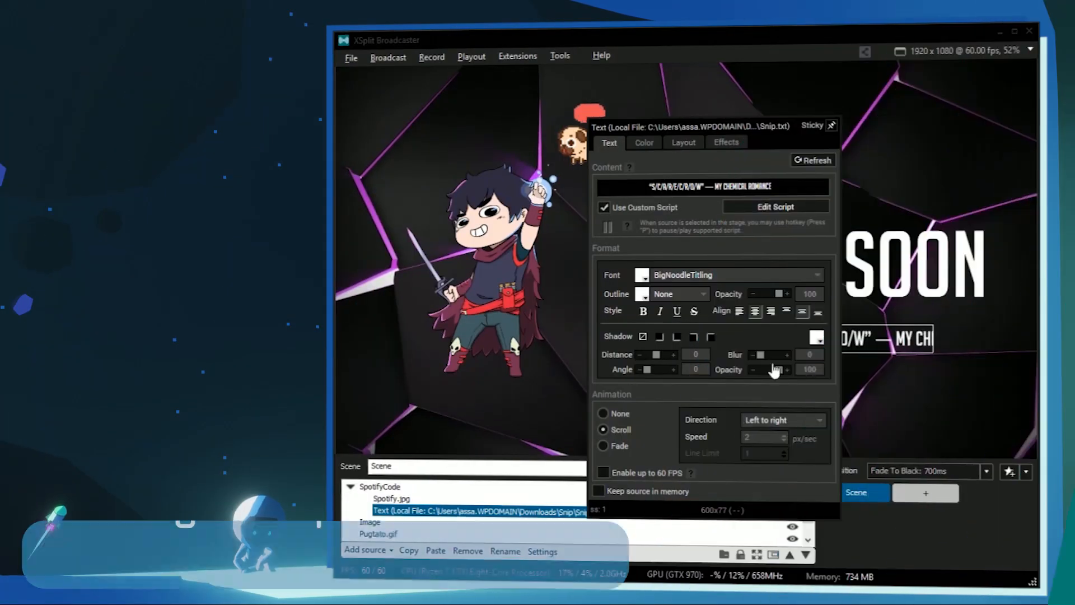
pyautogui.click(776, 206)
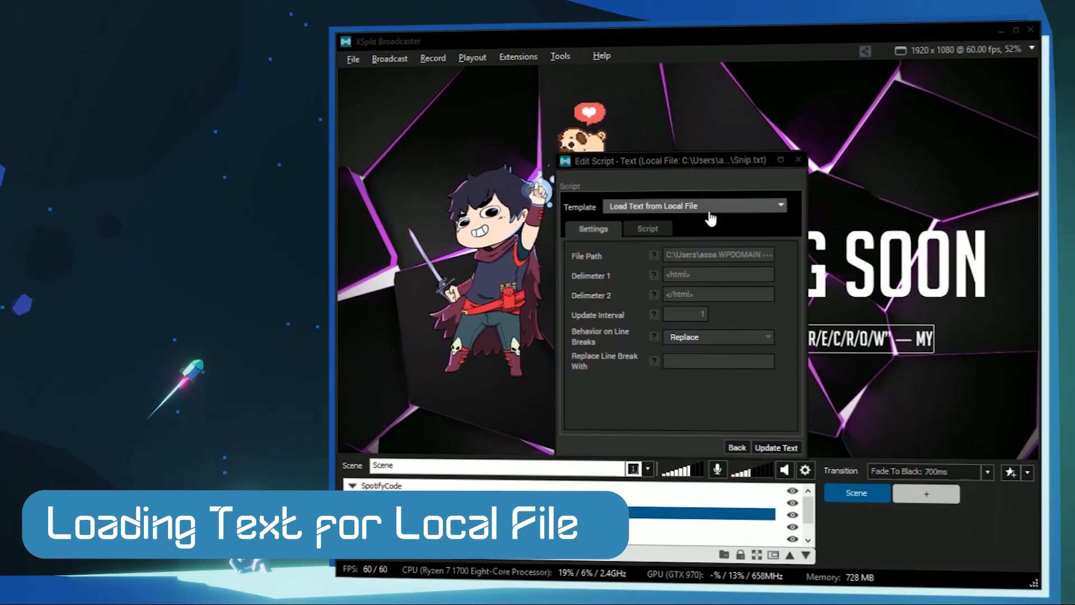
pyautogui.click(779, 205)
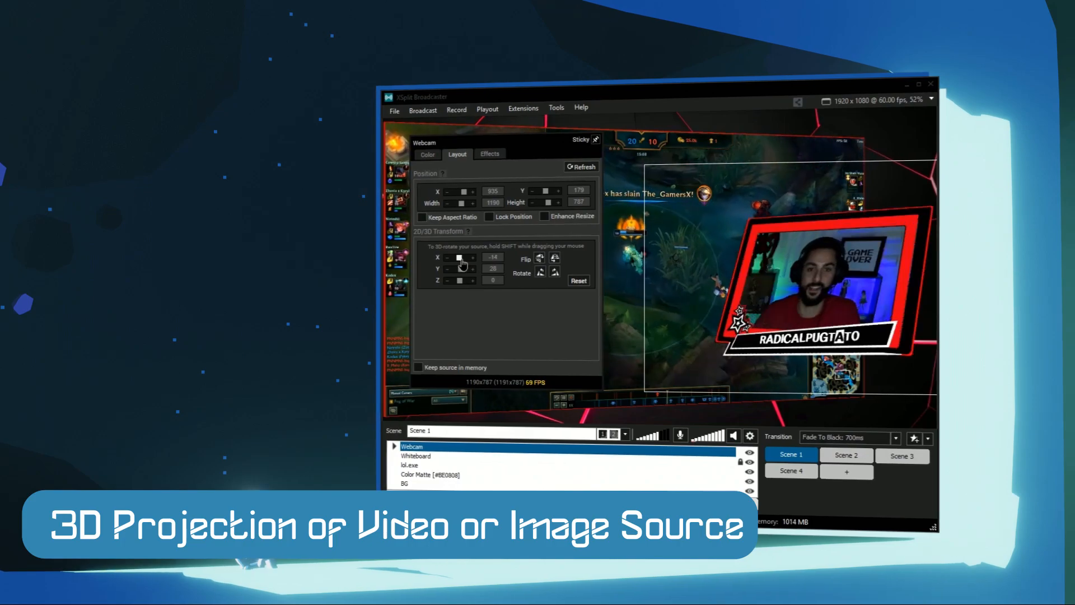
# - Adjust the webcam's horizontal 3D rotation slider in the Layout tab
pyautogui.click(471, 257)
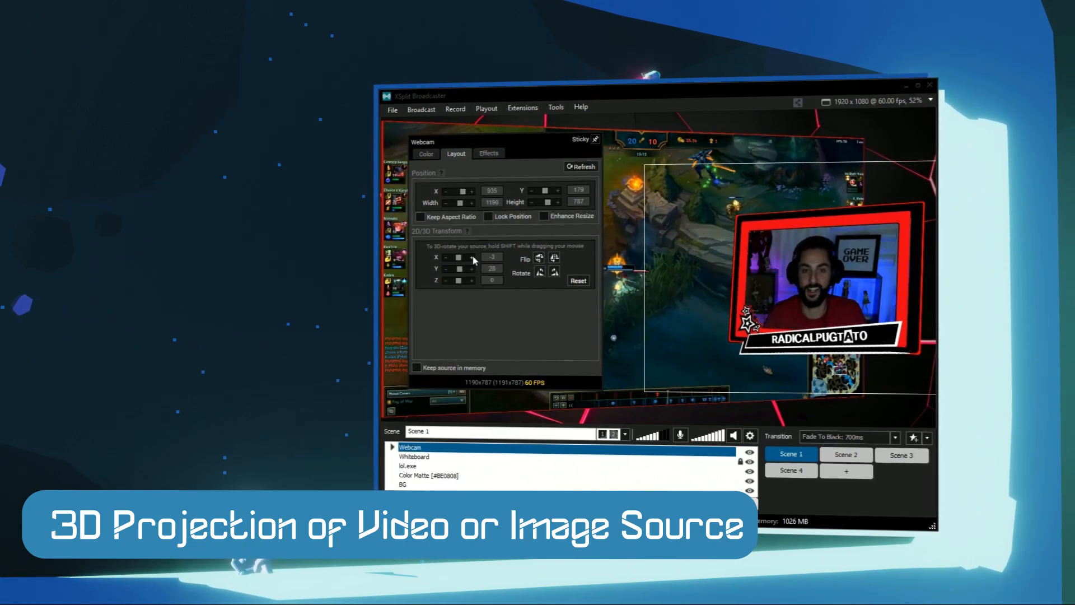